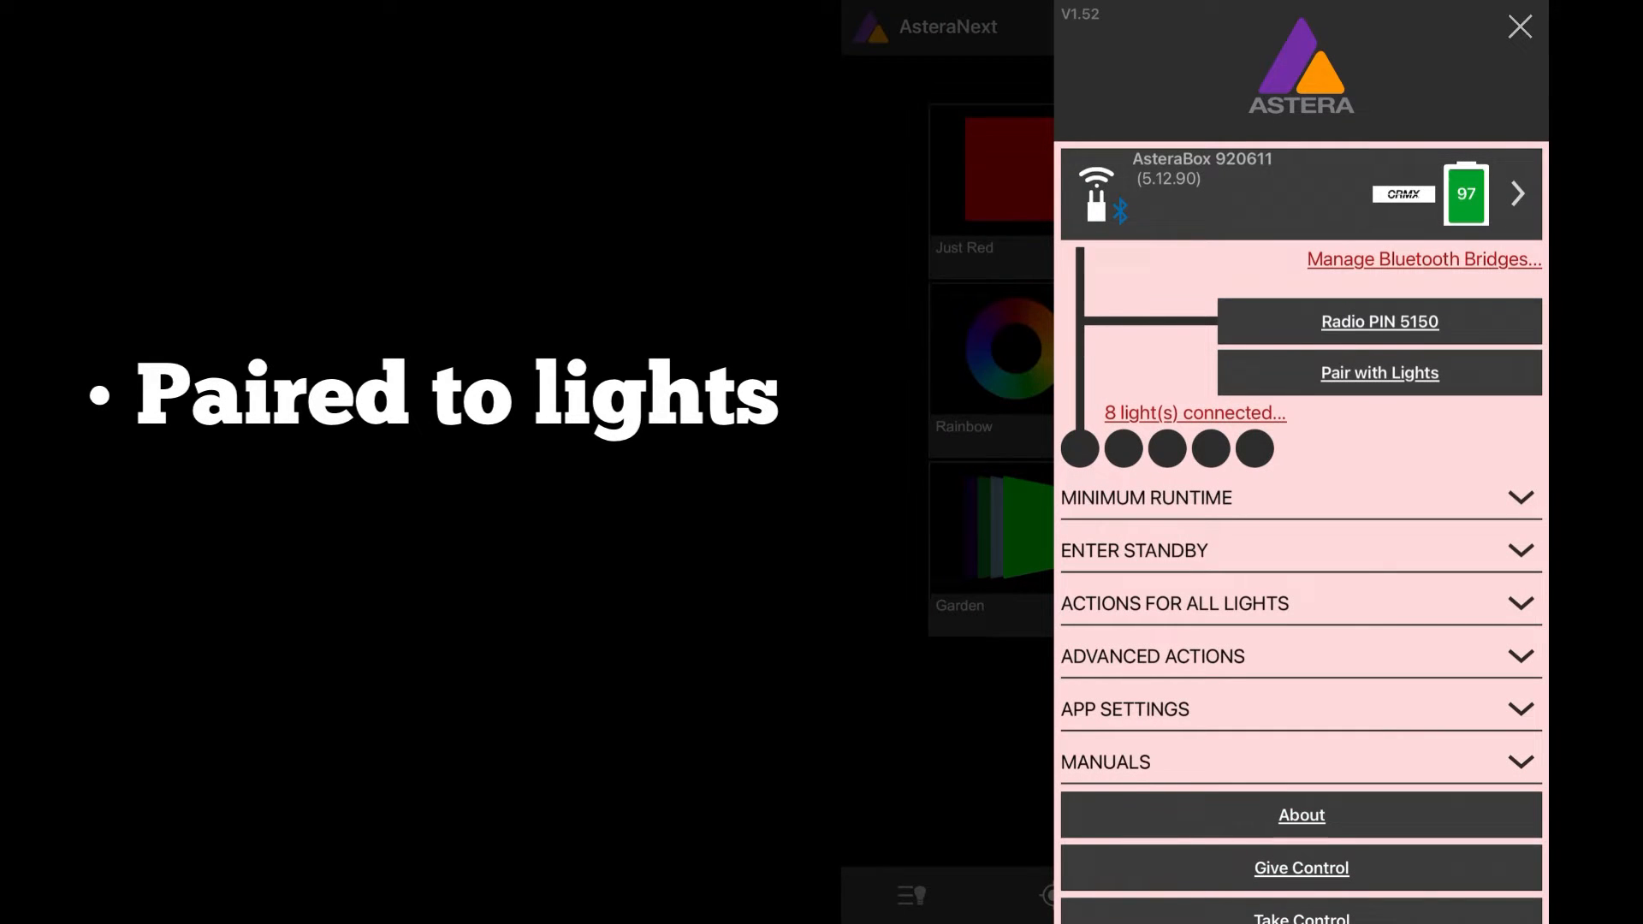
- Close the side menu and open Titan 307-01's settings from the Connected Lights list
{"action": "left_click", "coordinate": [1518, 27]}
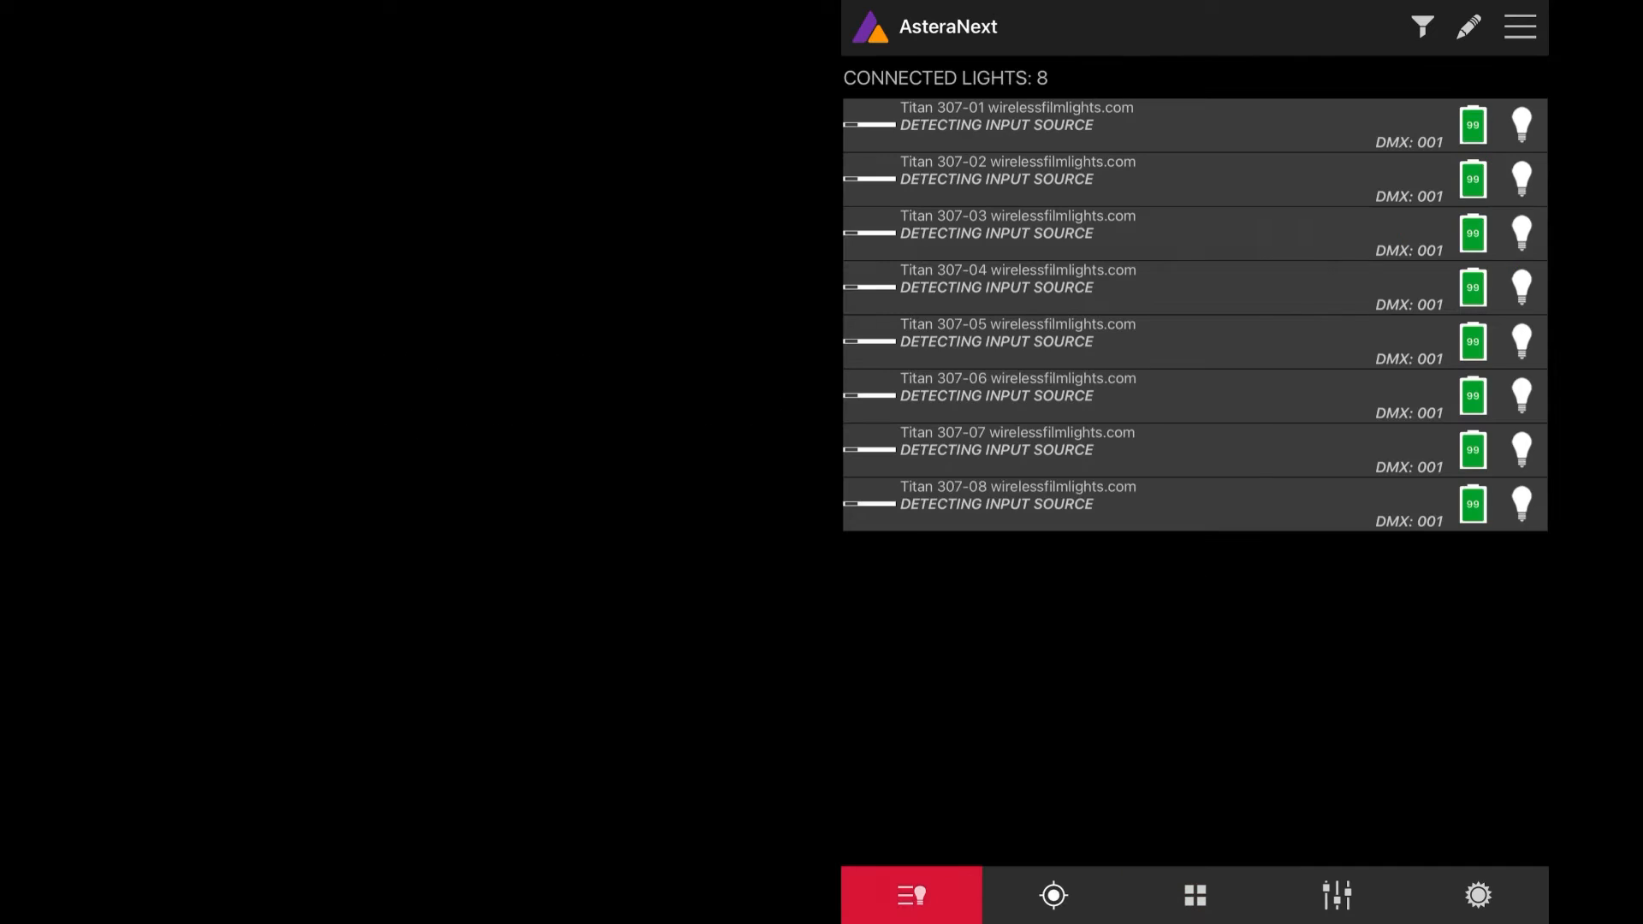
{"action": "left_click", "coordinate": [1017, 115]}
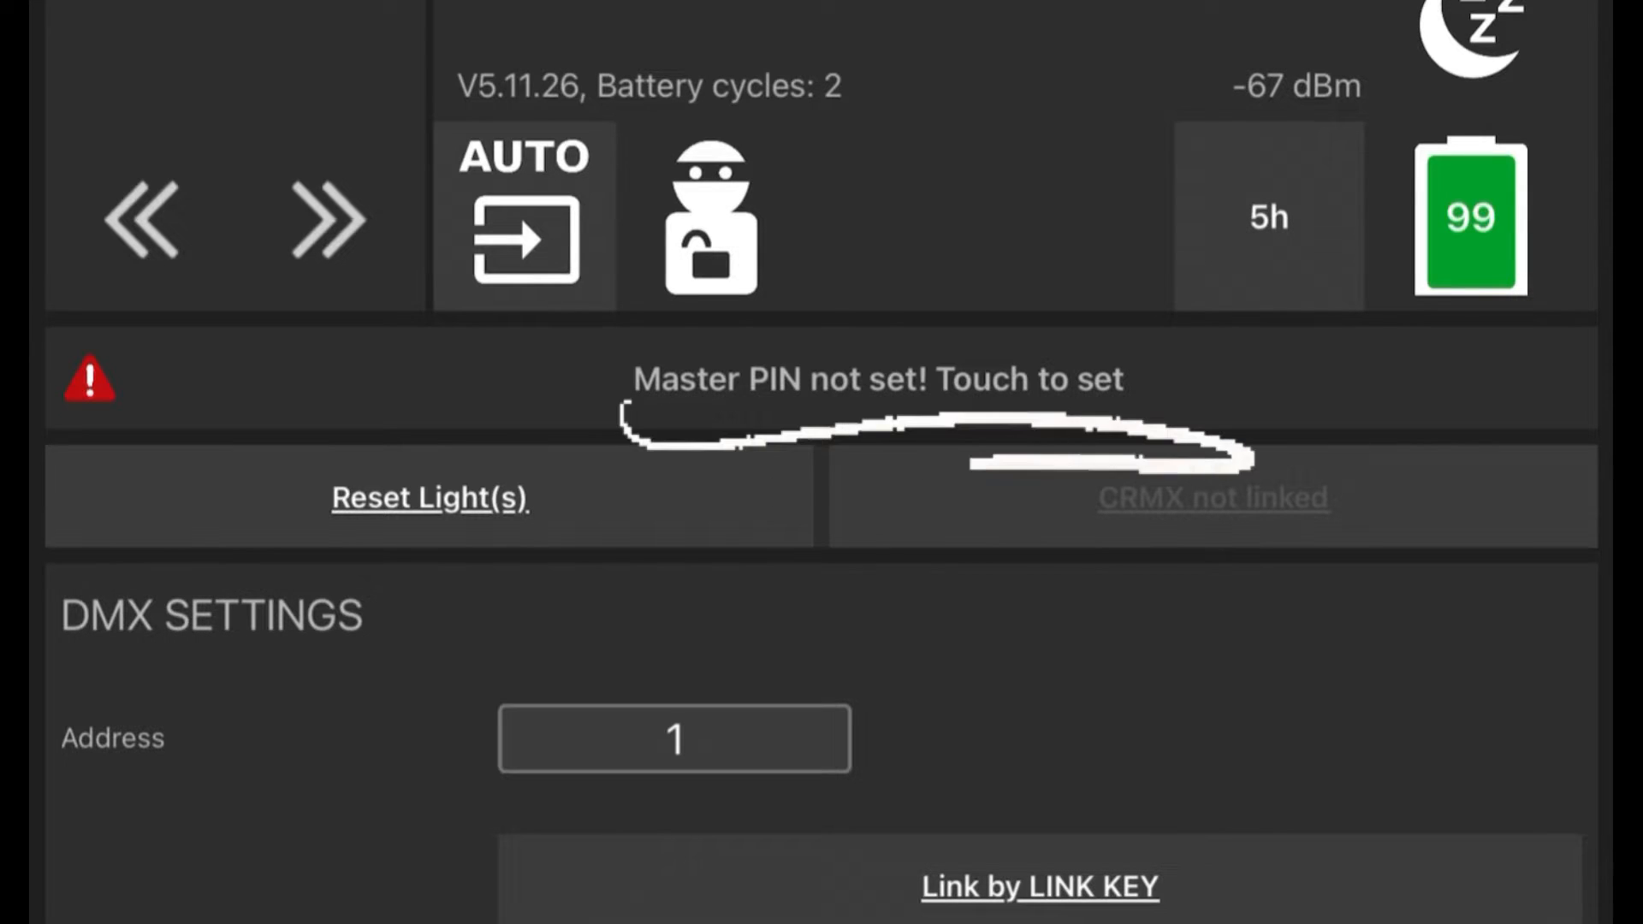
{"action": "left_click", "coordinate": [874, 378]}
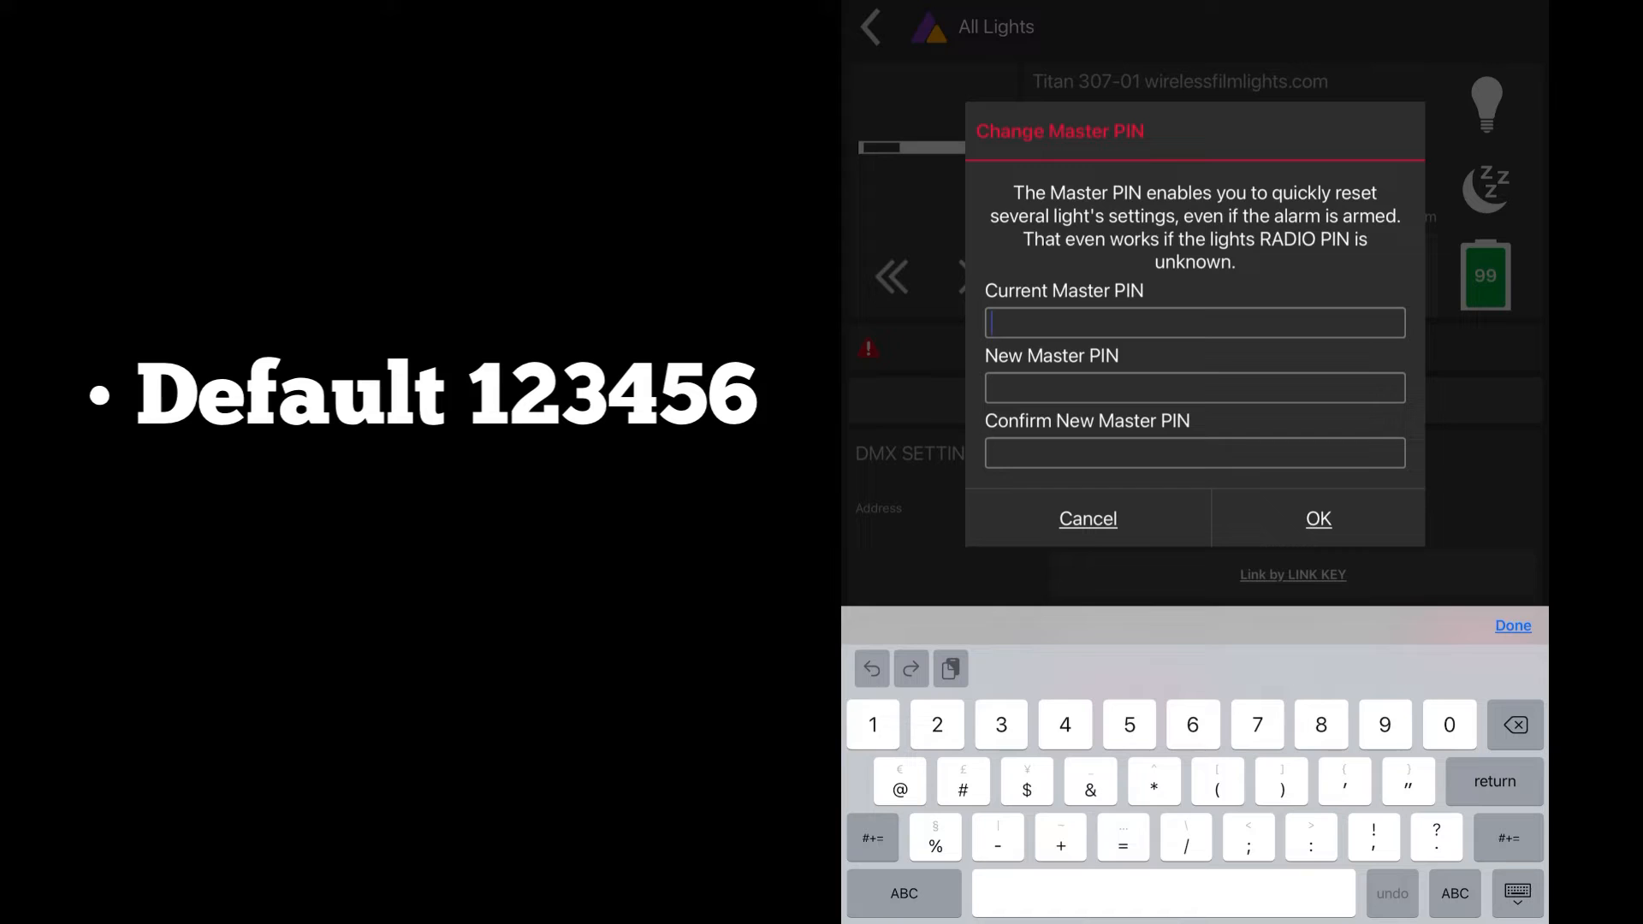
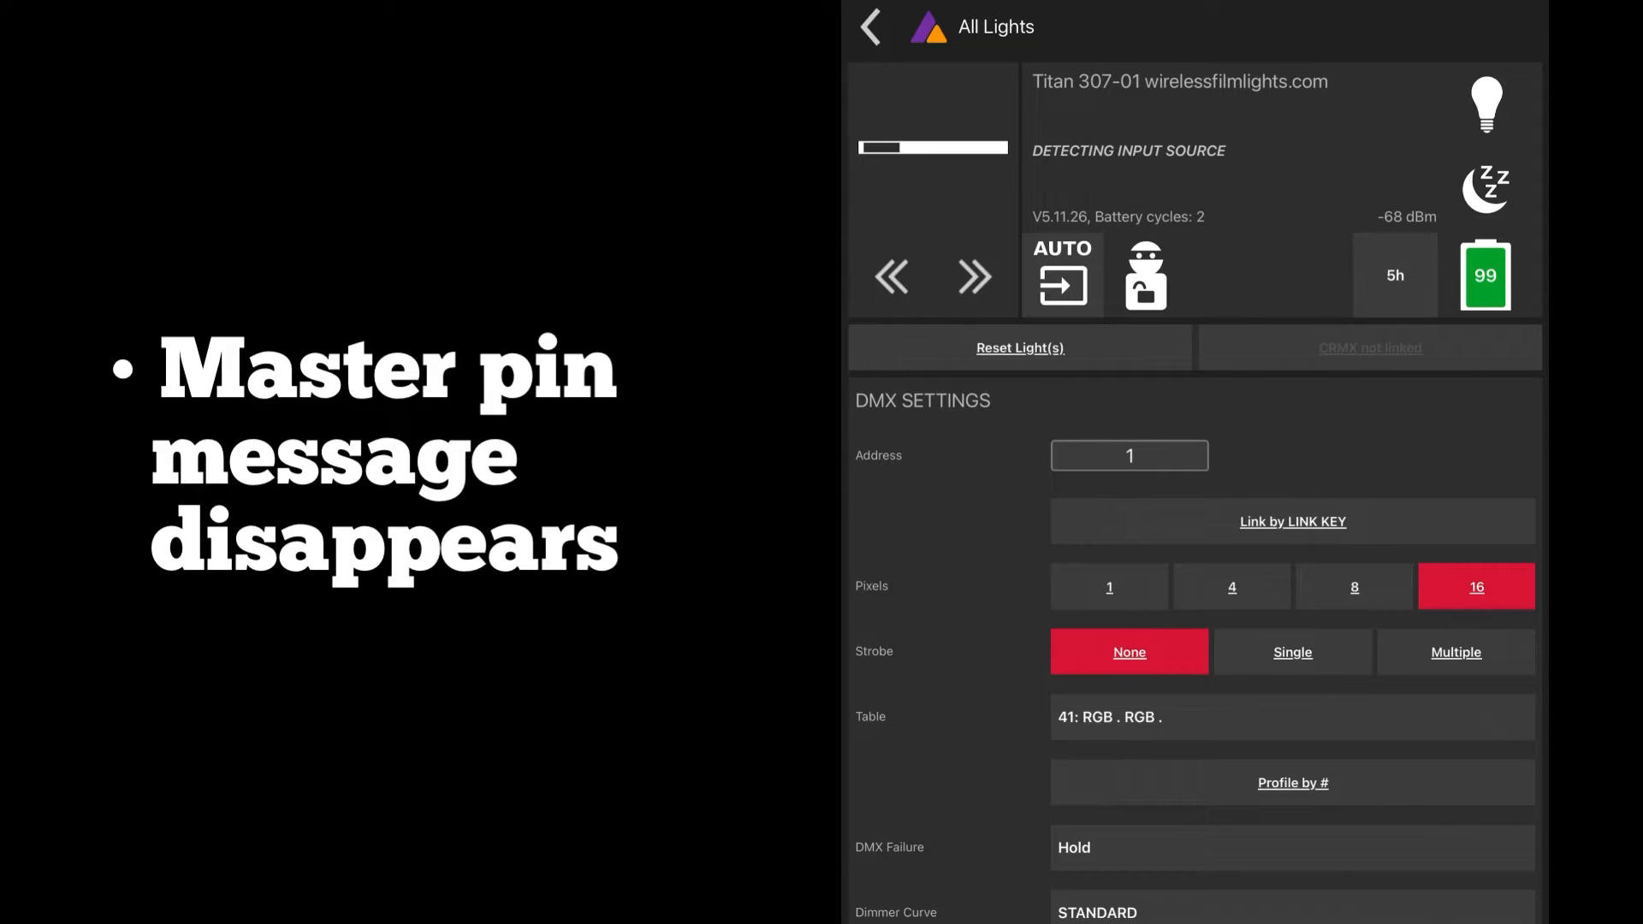
- Scroll the light page and expand ADVANCED ACTIONS in the side menu
{"action": "left_click", "coordinate": [871, 28]}
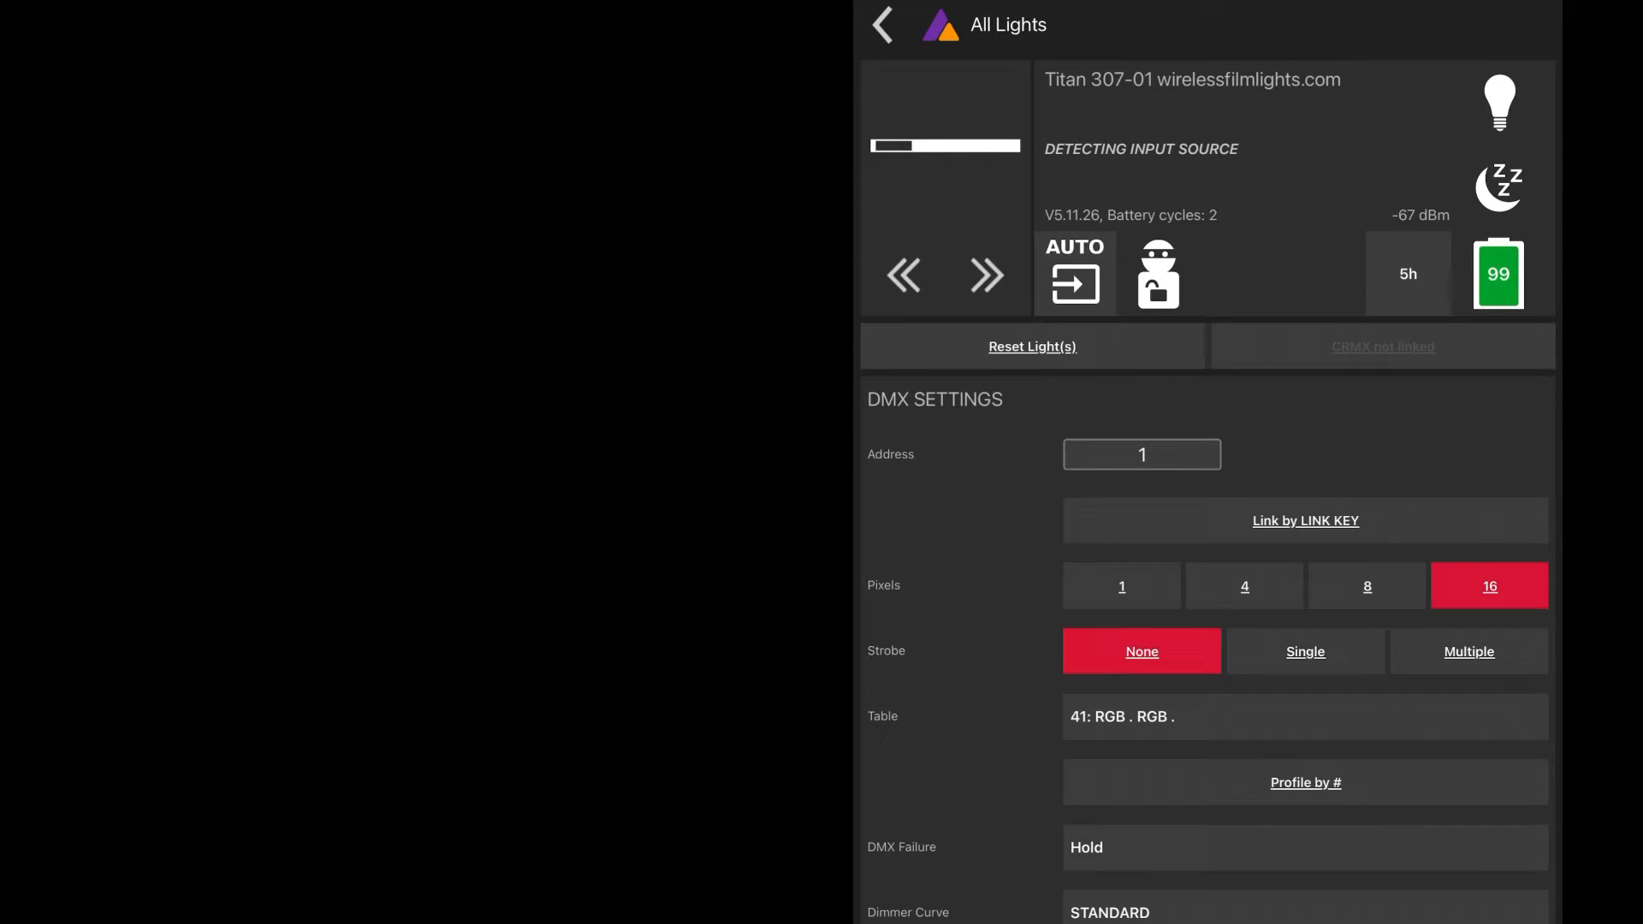
{"action": "scroll", "scroll_direction": "down", "scroll_amount": 3}
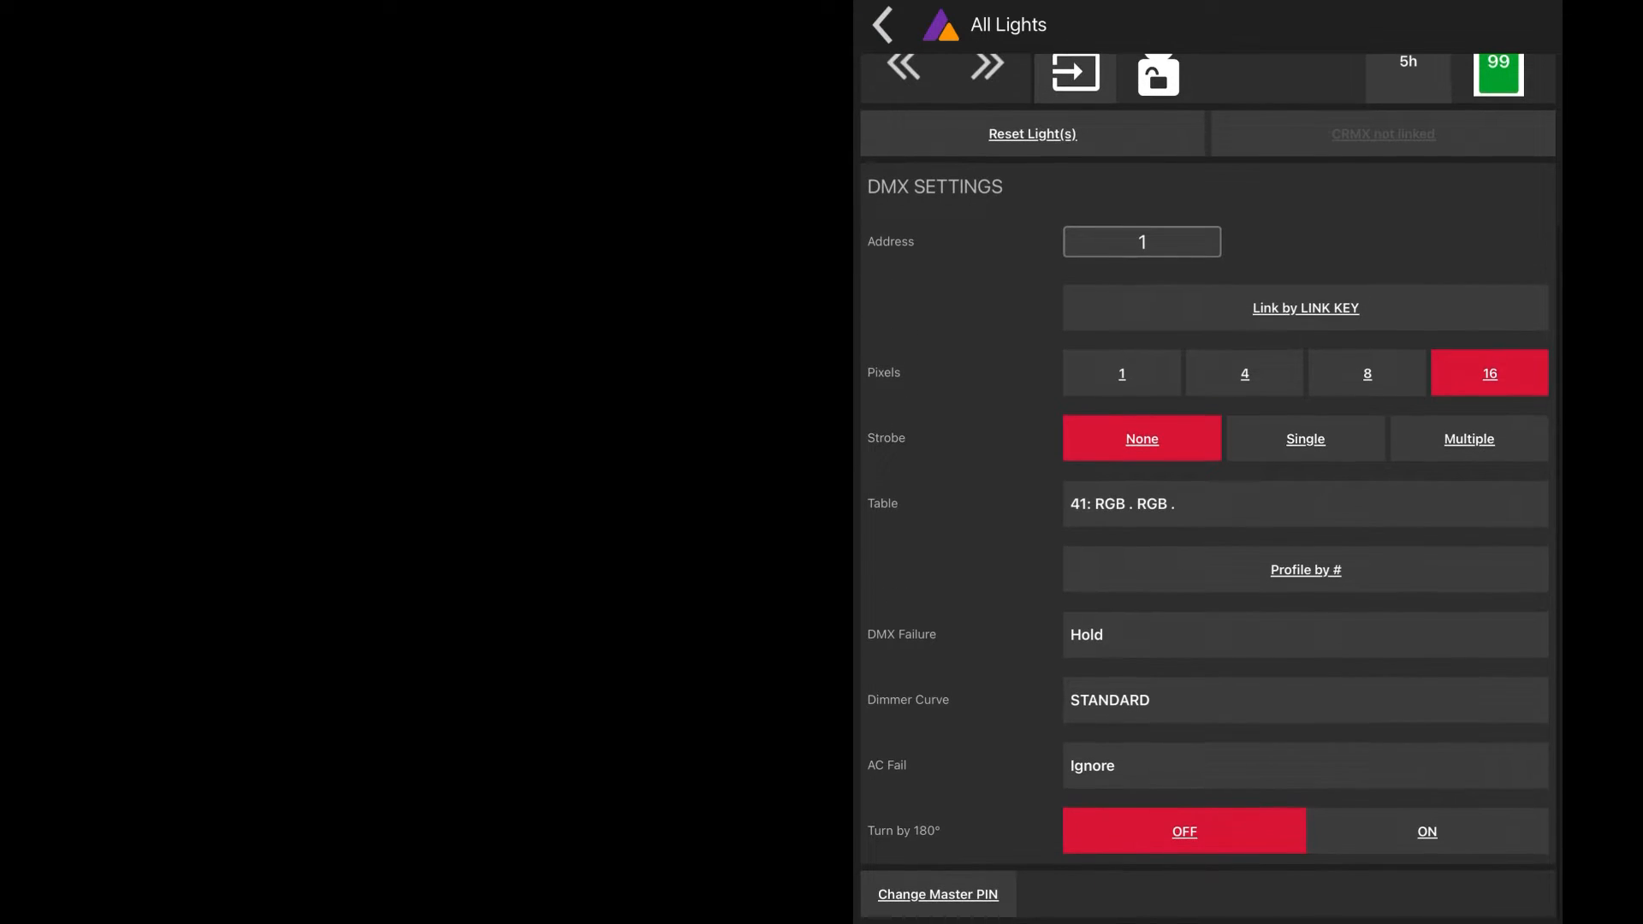
{"action": "left_click", "coordinate": [935, 893]}
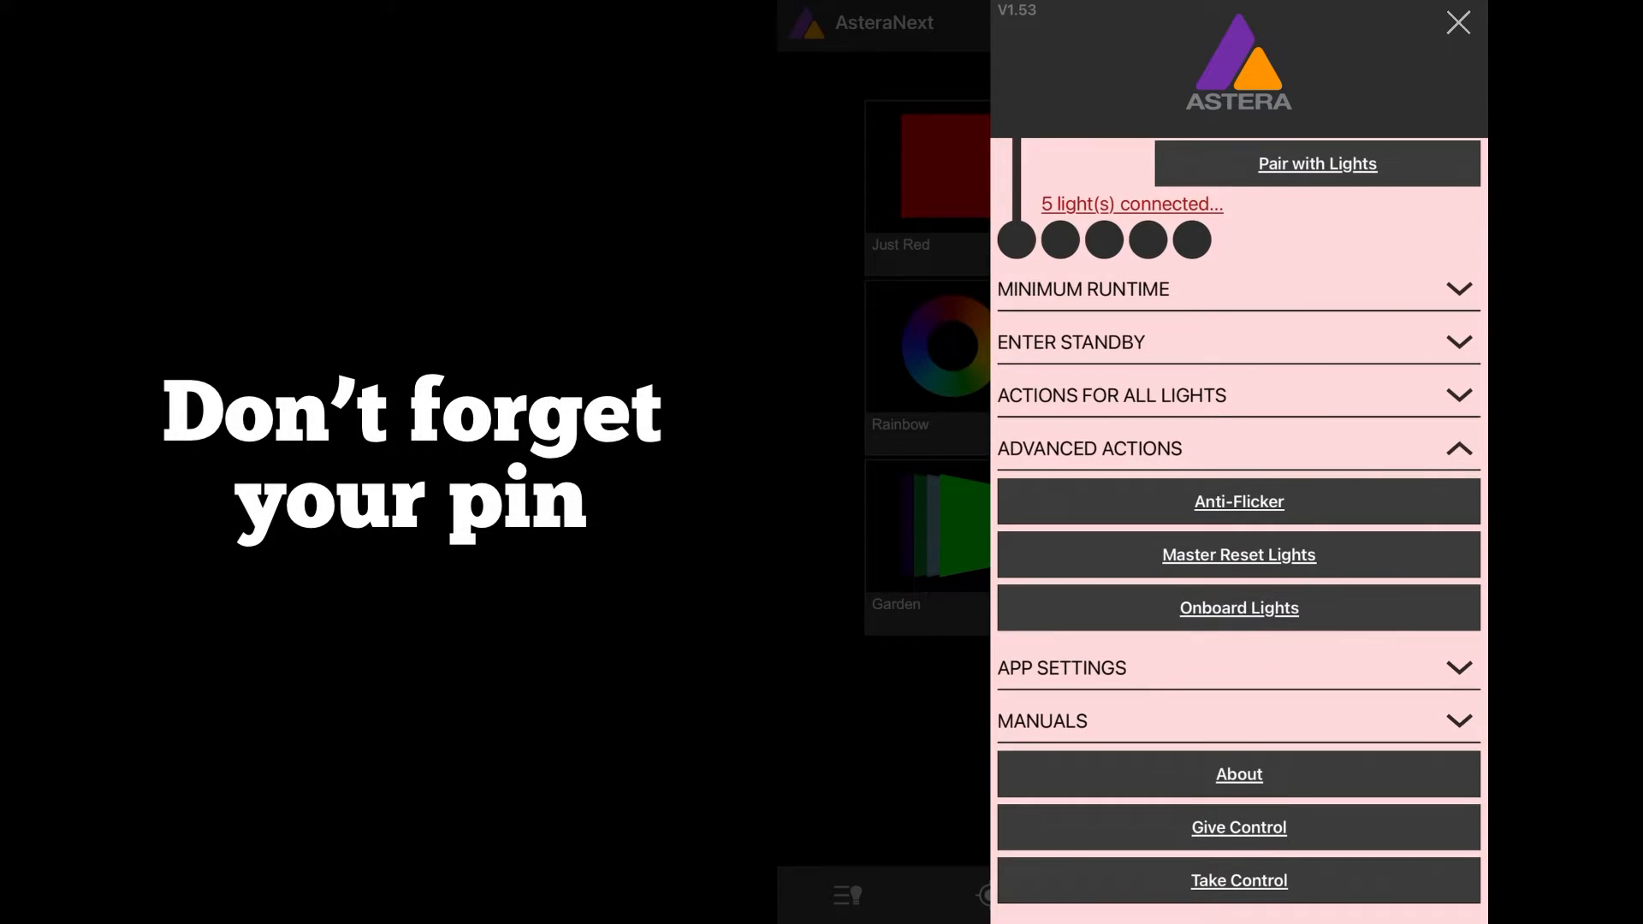
{"action": "left_click", "coordinate": [1237, 555]}
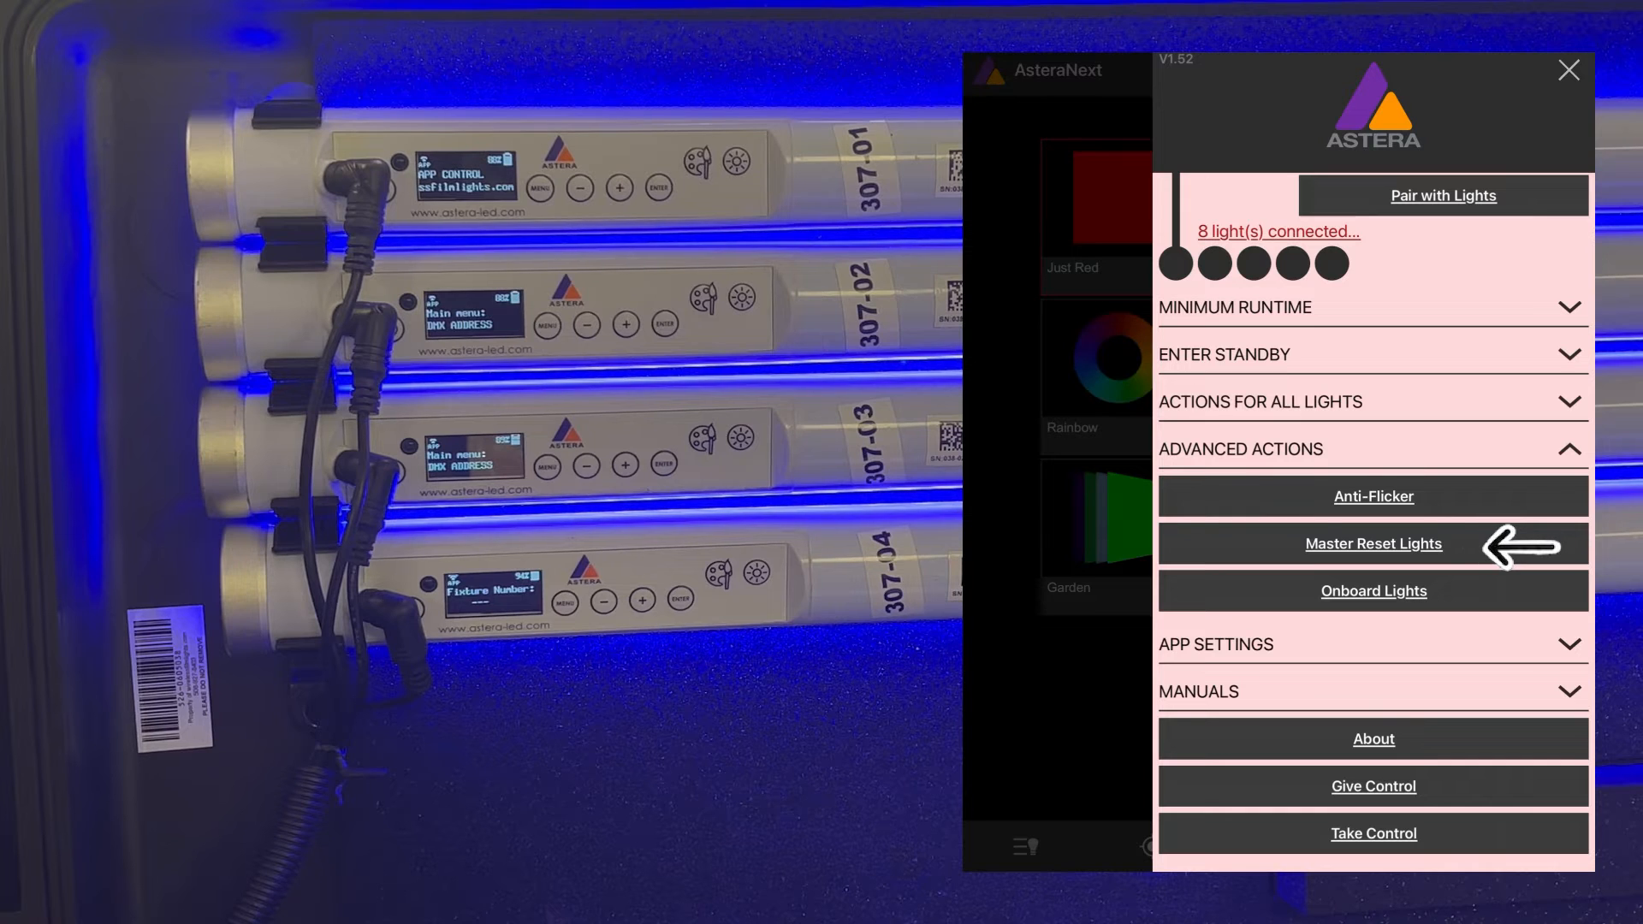
- Start Master Reset Lights with the Master PIN and acknowledge the reset instructions
{"action": "left_click", "coordinate": [1372, 544]}
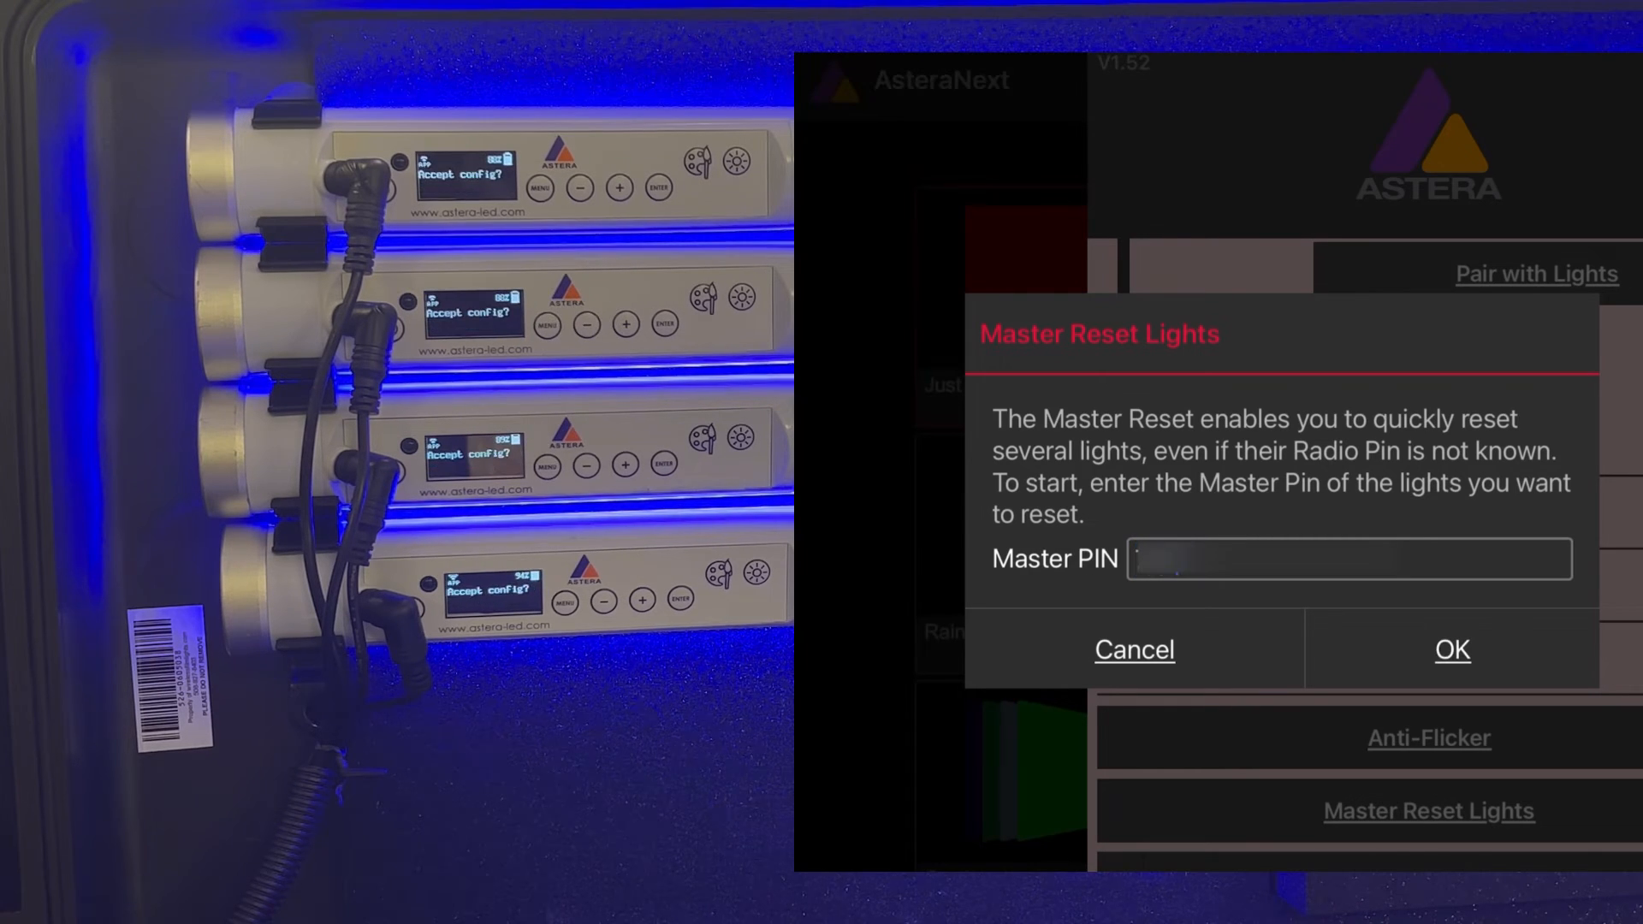
{"action": "left_click", "coordinate": [1450, 649]}
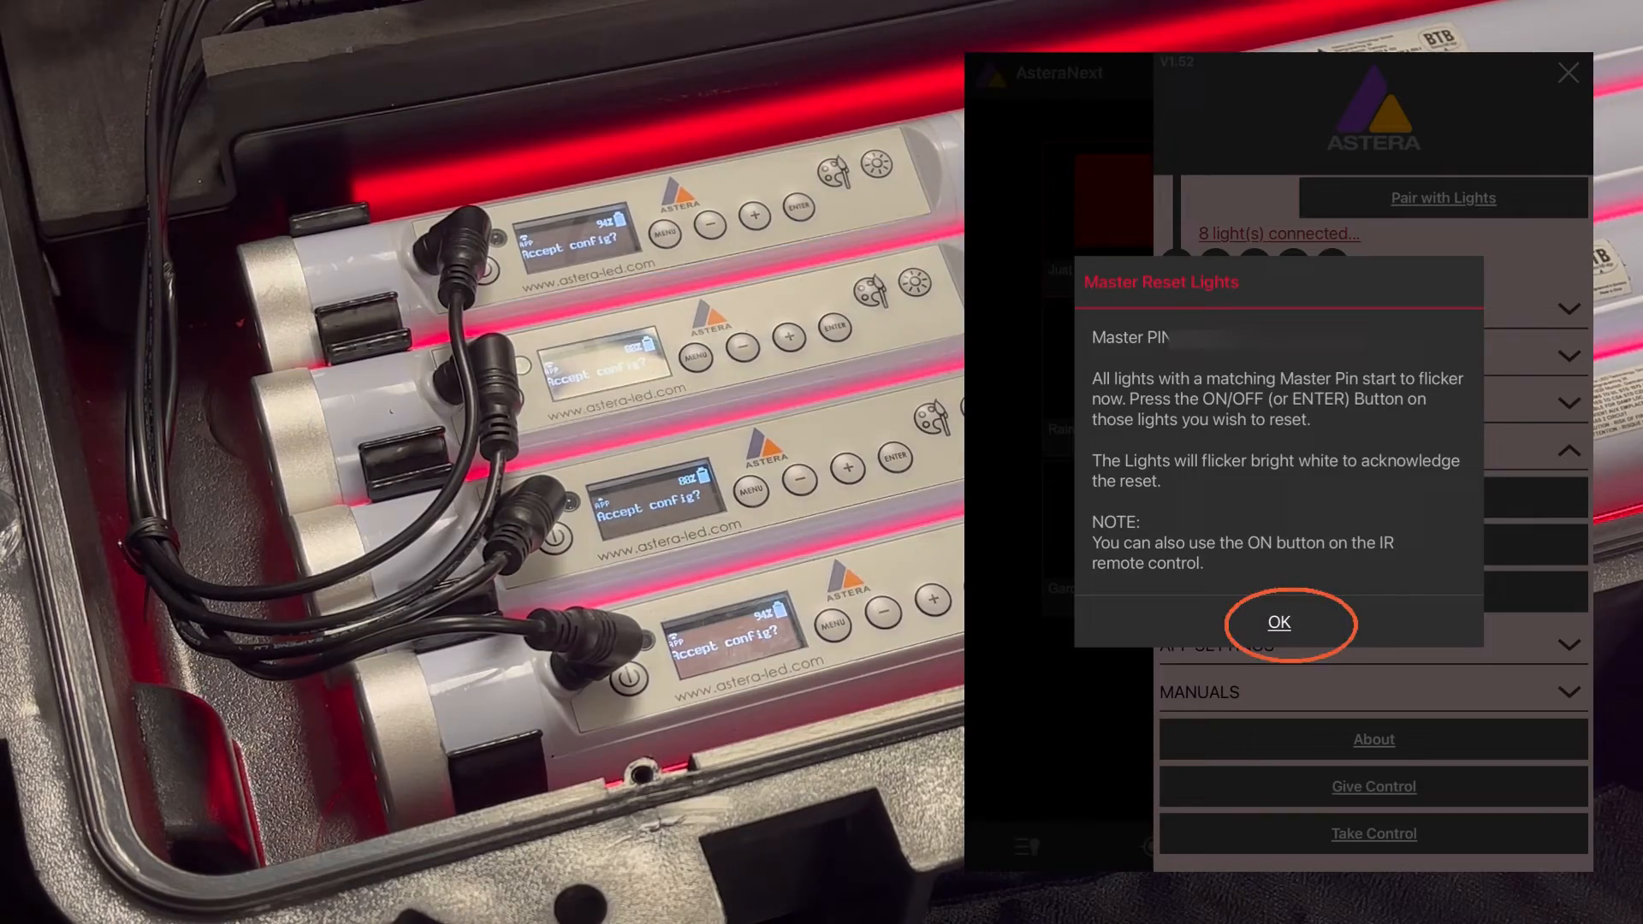
{"action": "left_click", "coordinate": [1278, 622]}
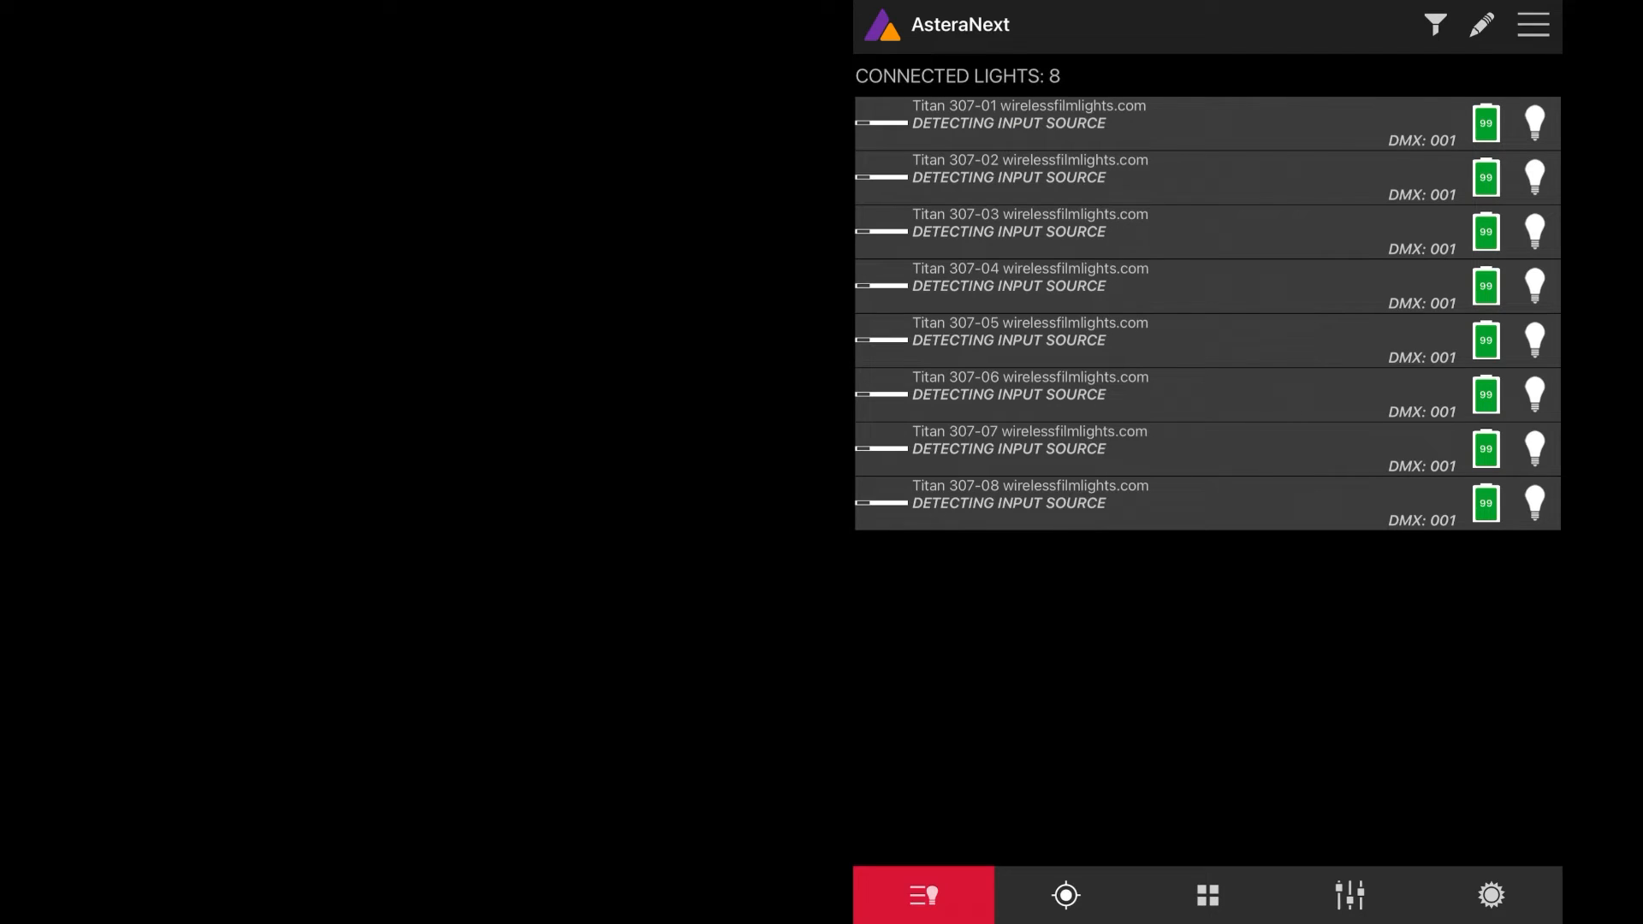
- Show the Effects overview, then open Titan 307-01 from the lights list
{"action": "left_click", "coordinate": [1206, 895]}
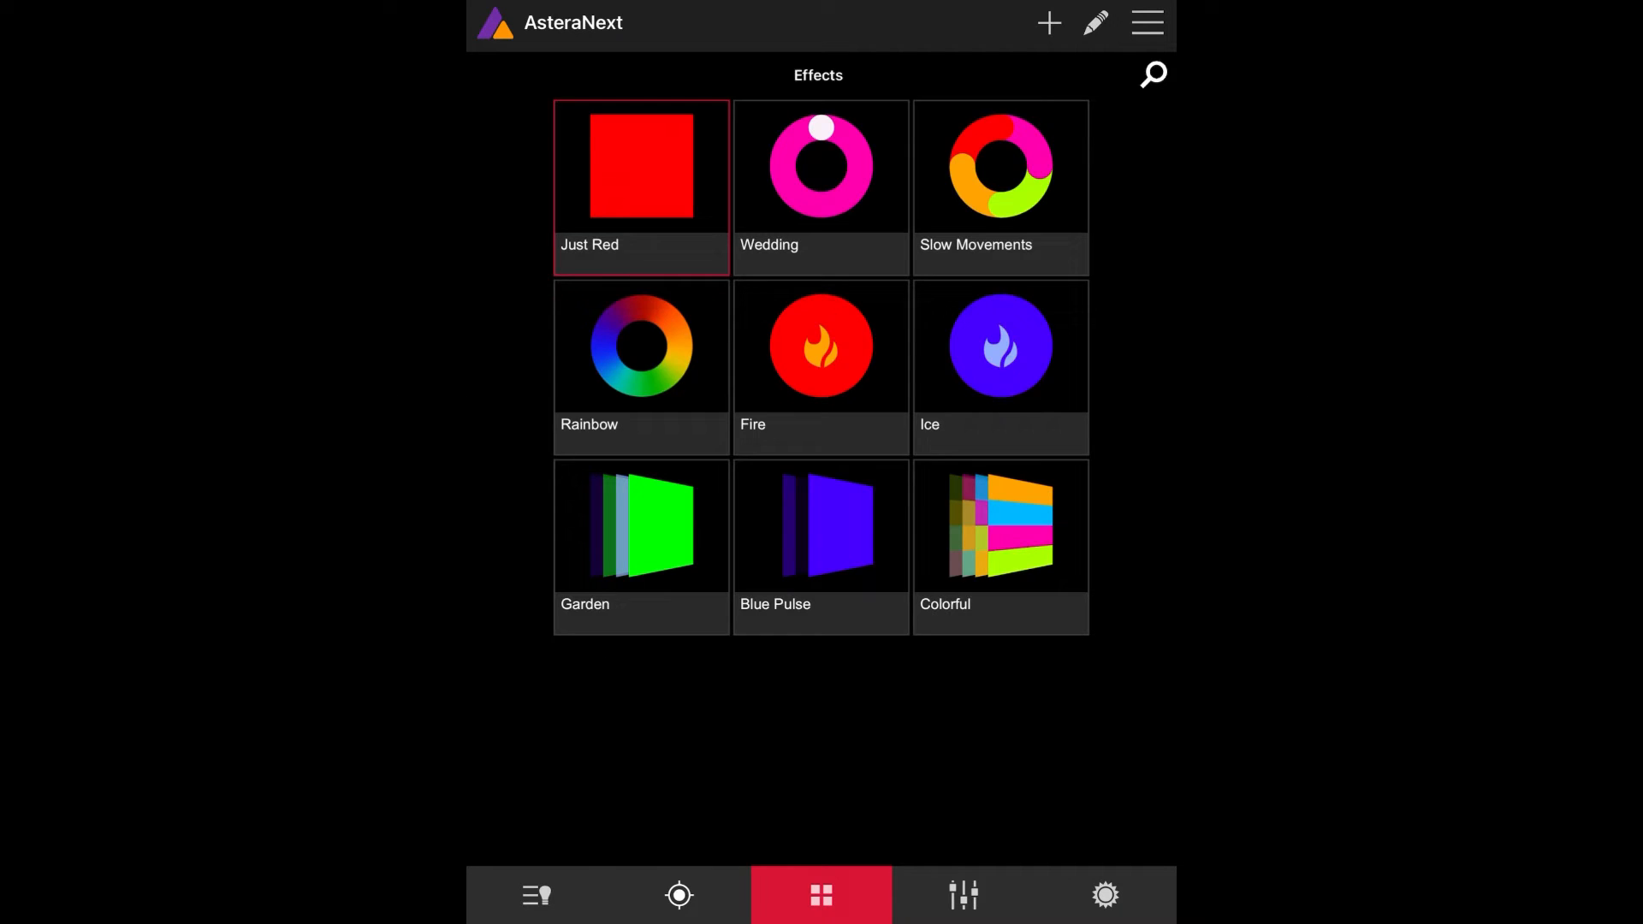
{"action": "left_click", "coordinate": [535, 895]}
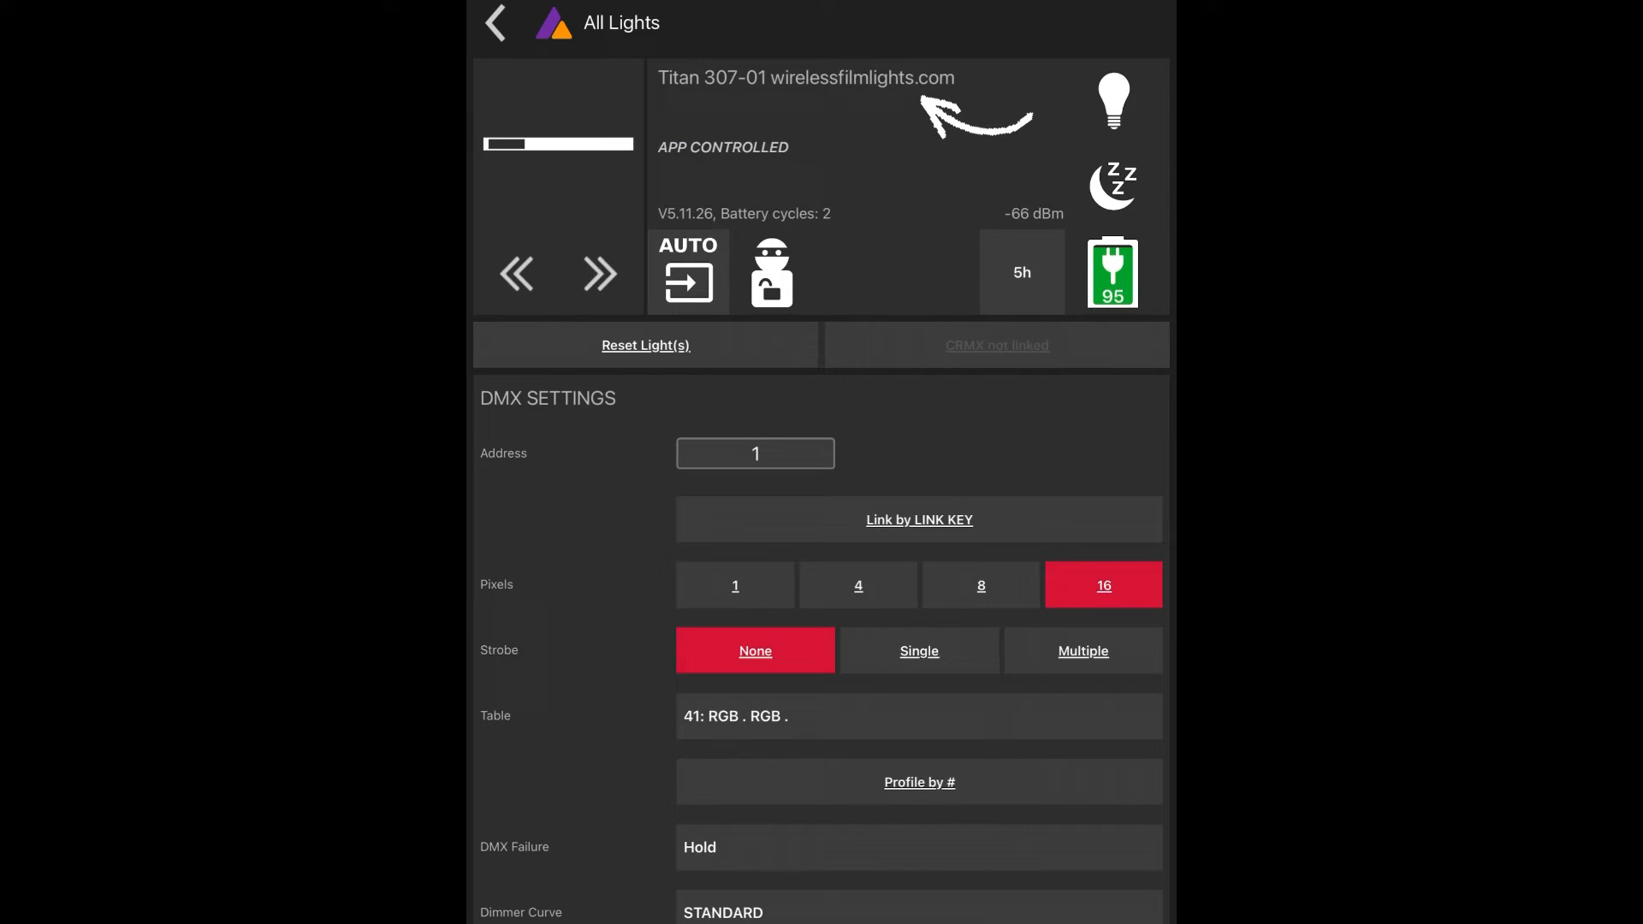
- Reopen Titan 307-01's rename dialog, clear the name and type 'New Nam'
{"action": "left_click", "coordinate": [804, 76]}
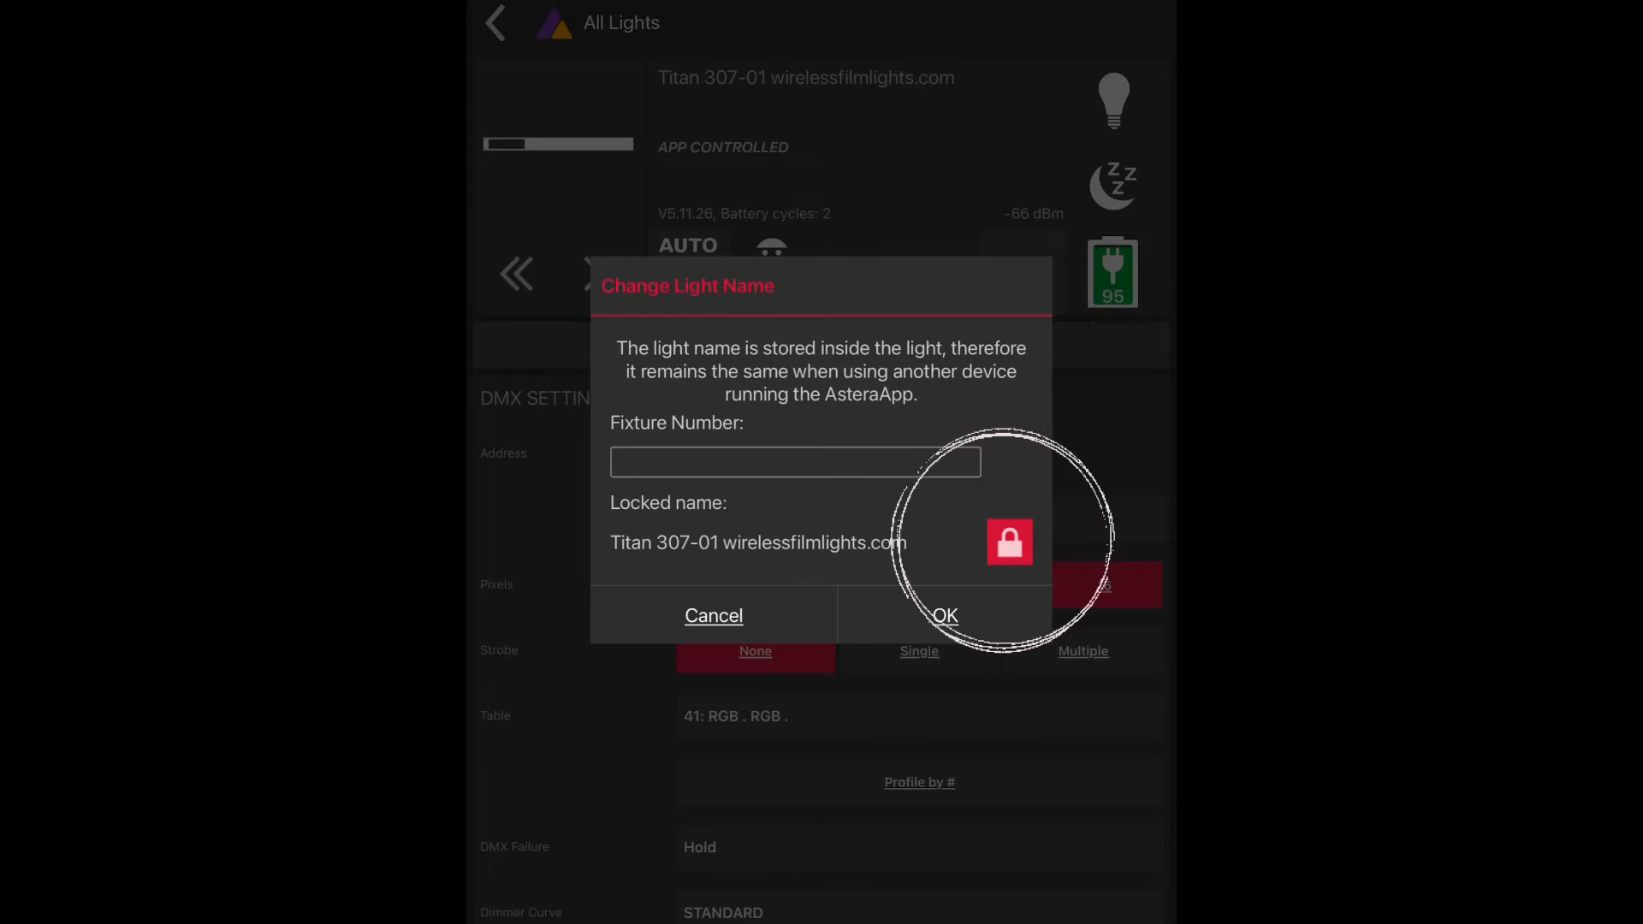
{"action": "left_click", "coordinate": [712, 615]}
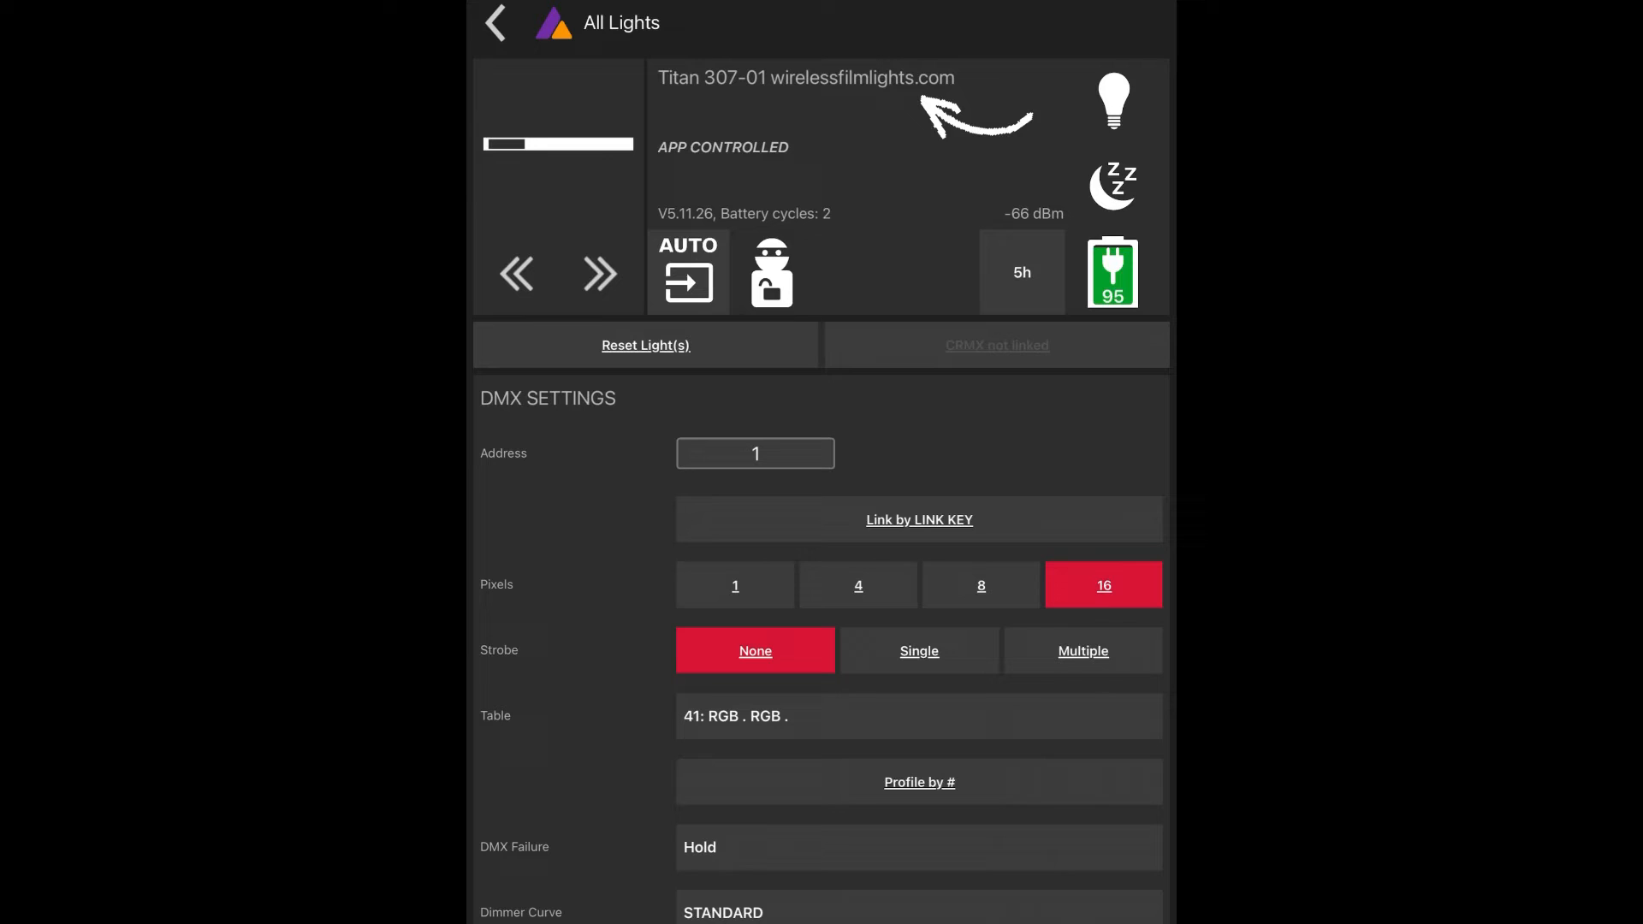
{"action": "left_click", "coordinate": [804, 76]}
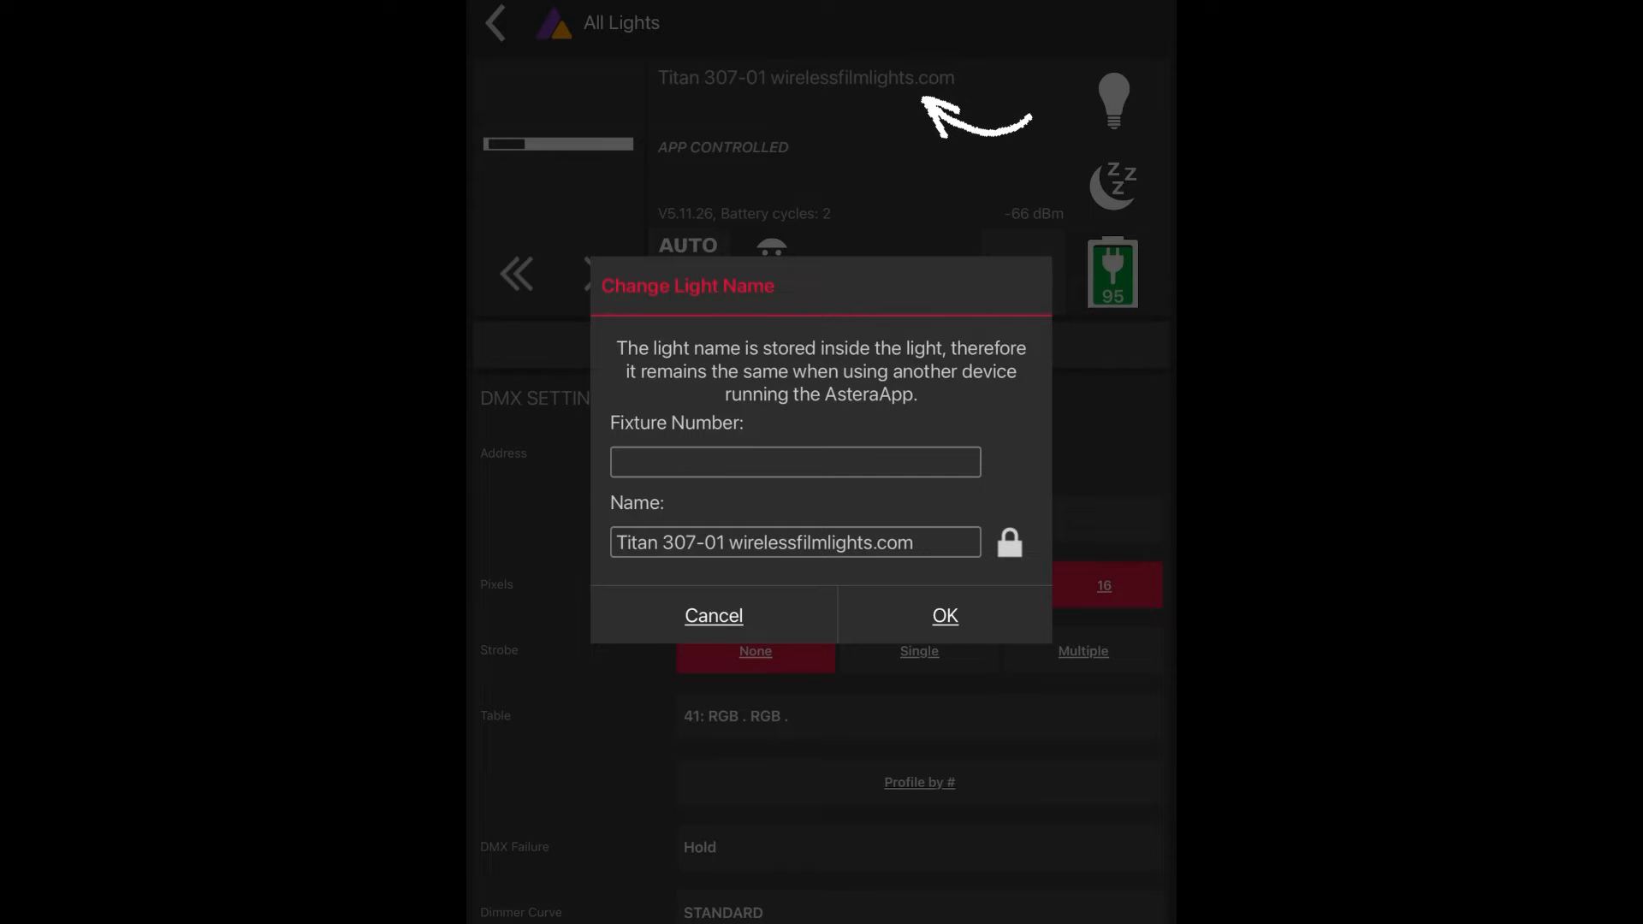
{"action": "left_click", "coordinate": [794, 541]}
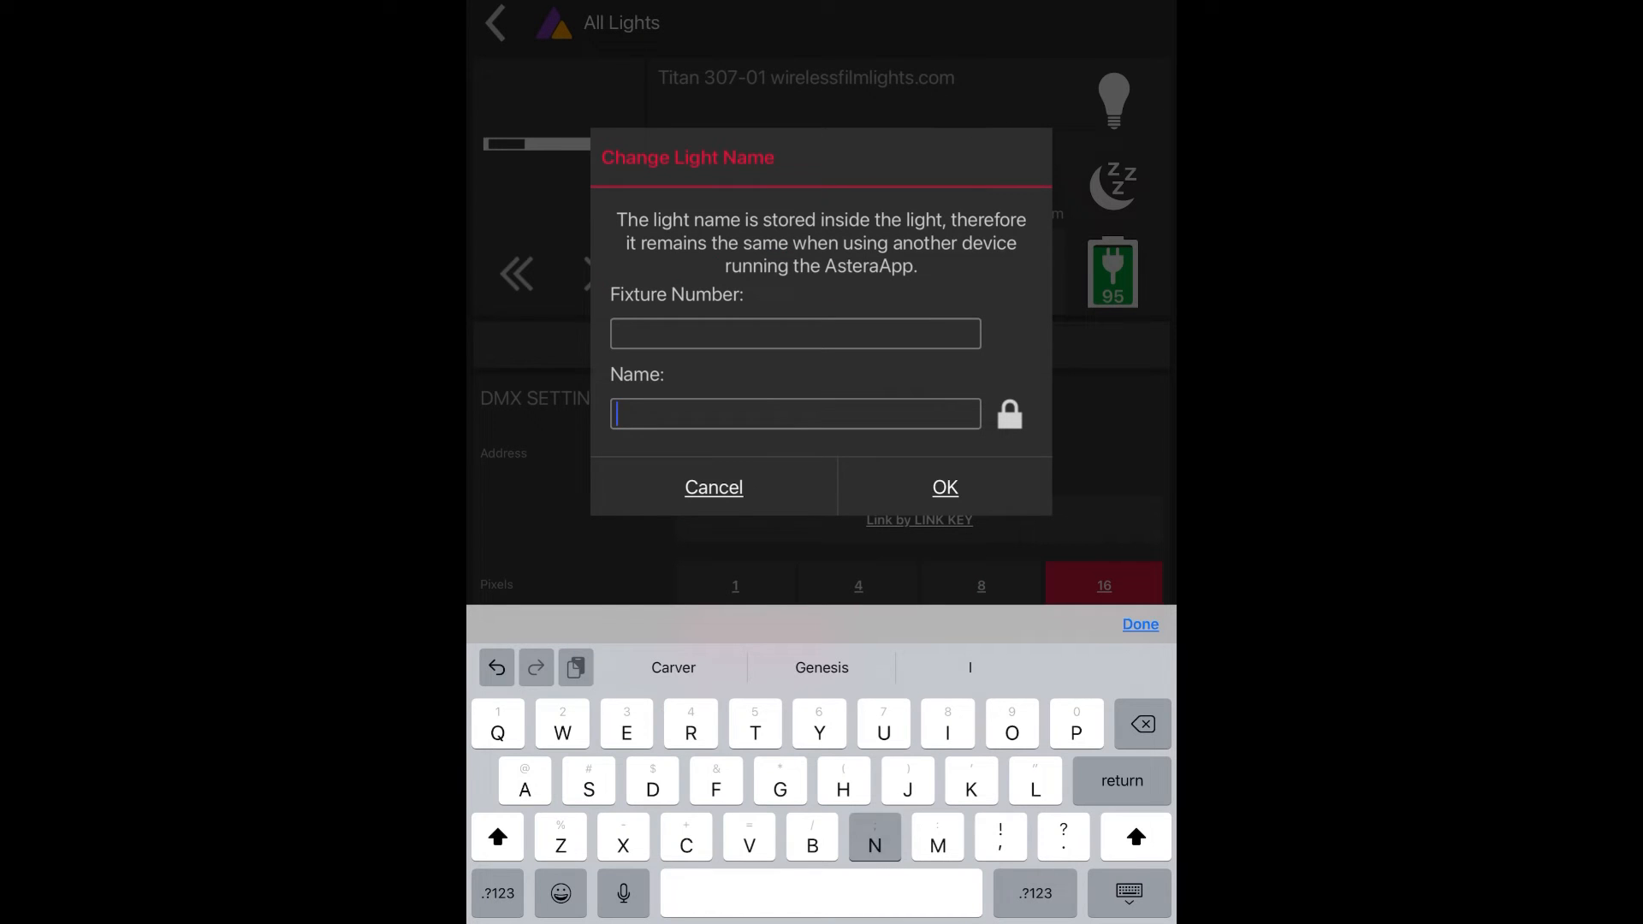
{"action": "type", "text": "New Nam"}
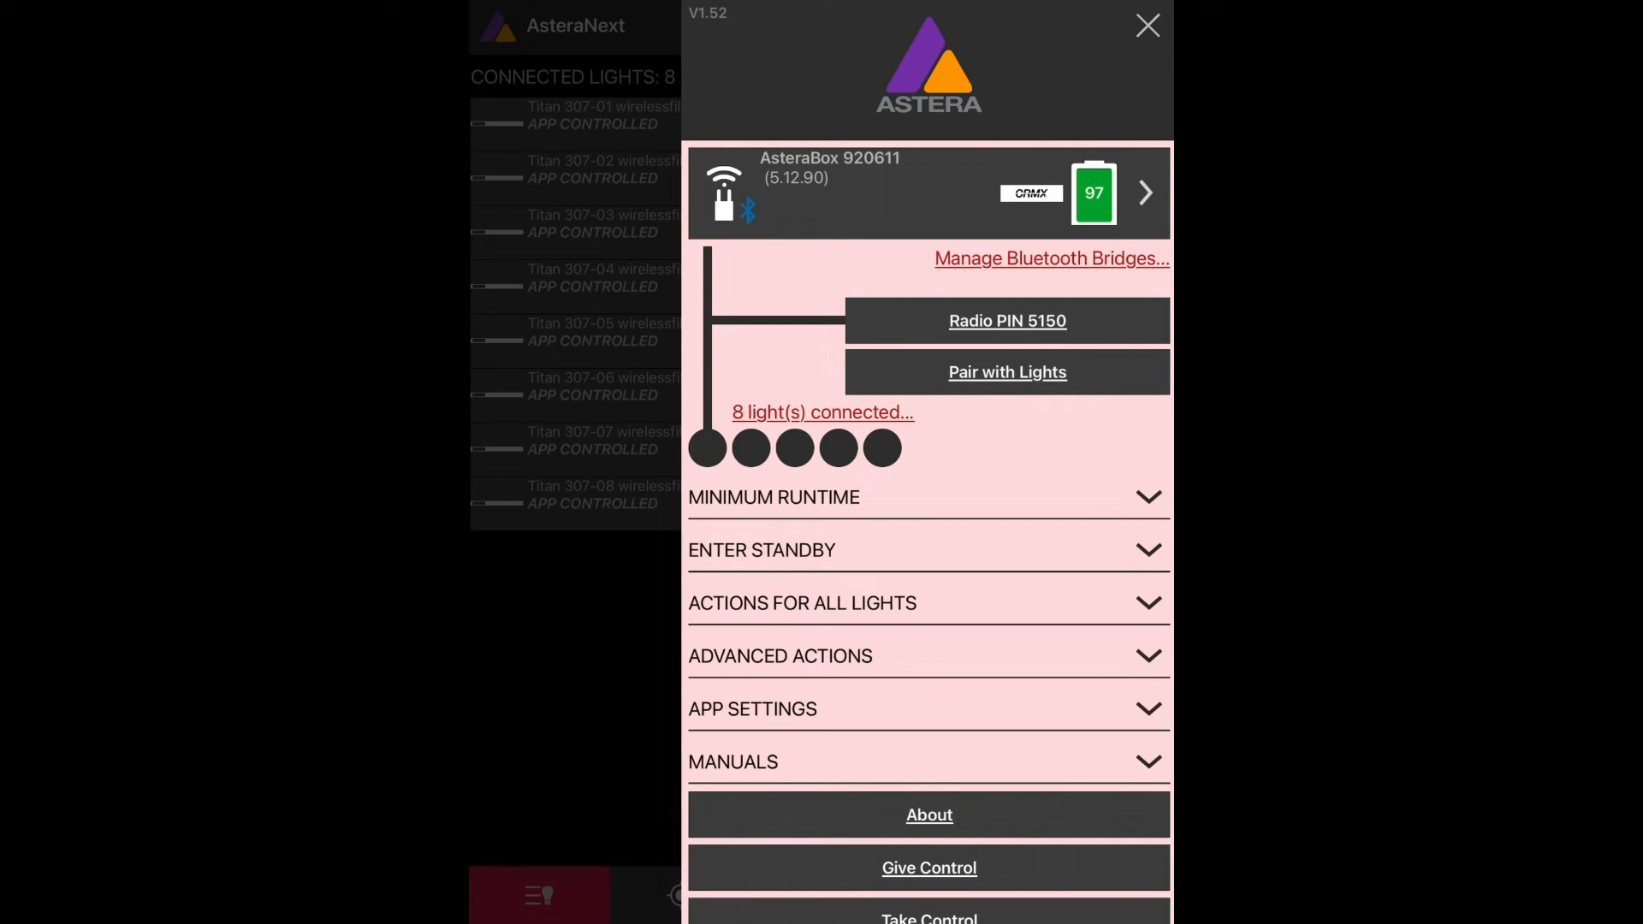
- Expand ADVANCED ACTIONS, choose Onboard Lights and accept the recommendation alert
{"action": "left_click", "coordinate": [926, 654]}
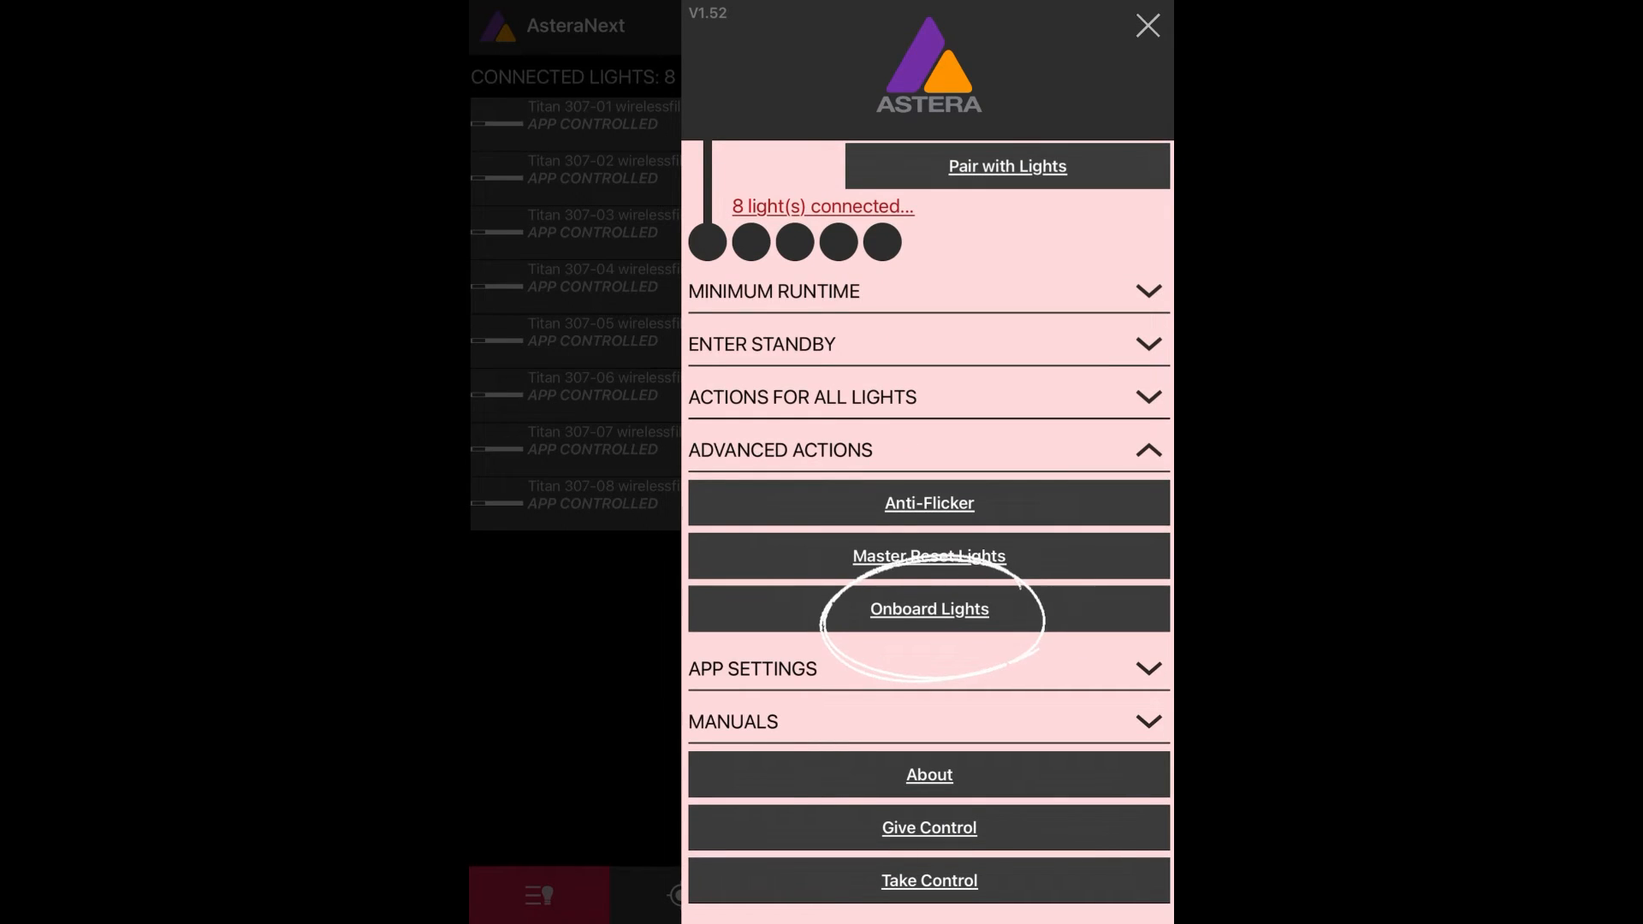
{"action": "left_click", "coordinate": [929, 608]}
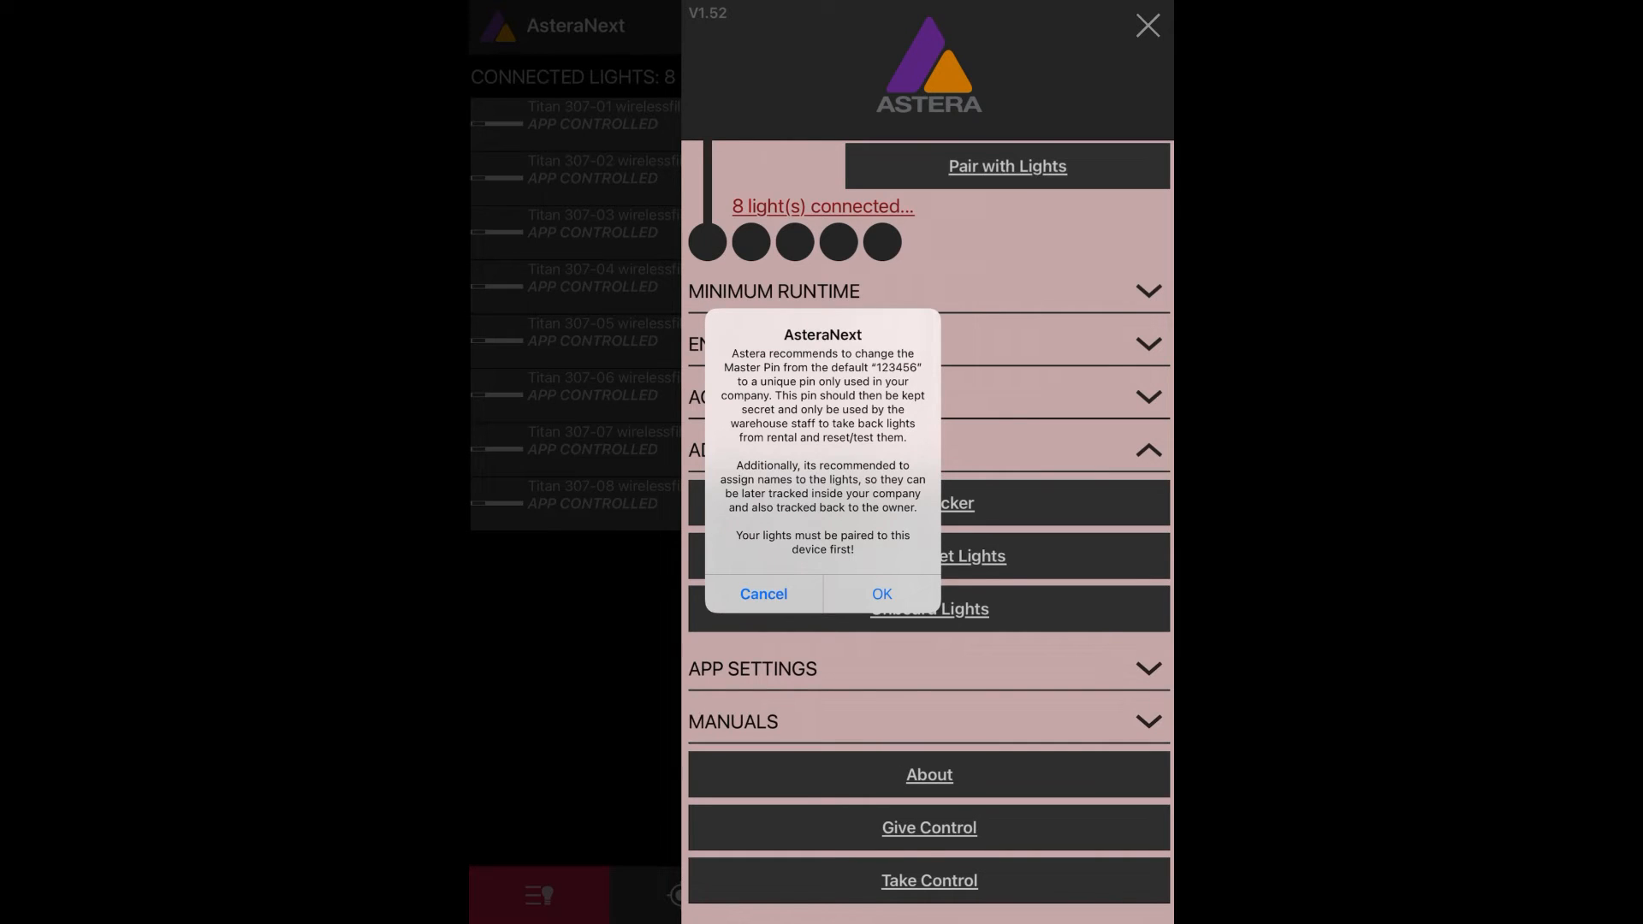
{"action": "left_click", "coordinate": [880, 594]}
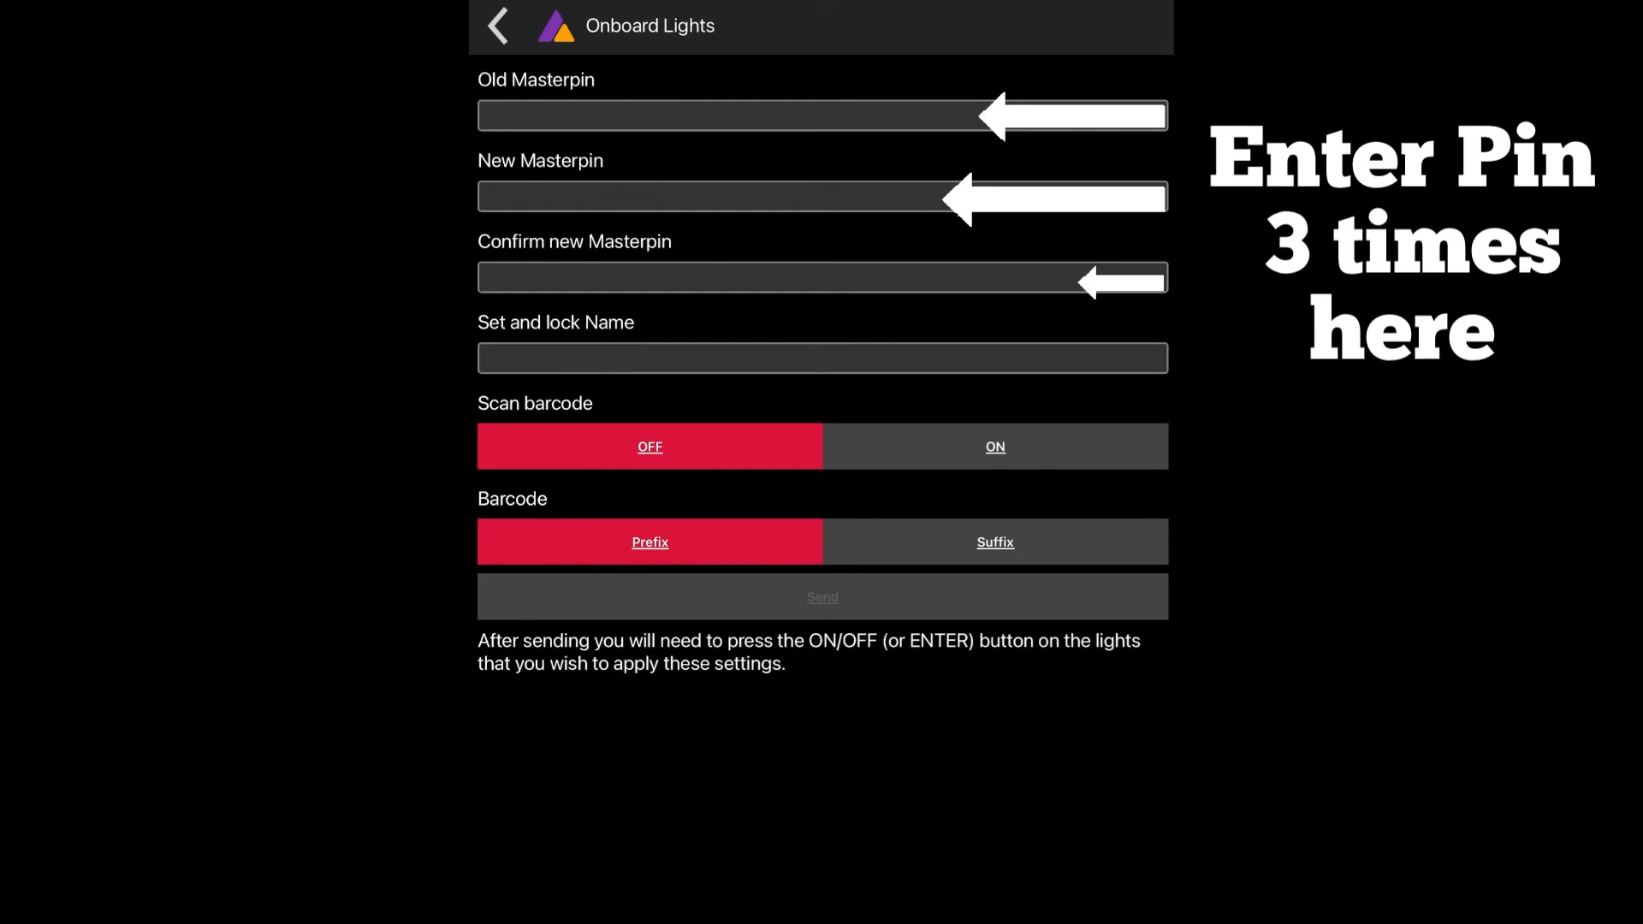